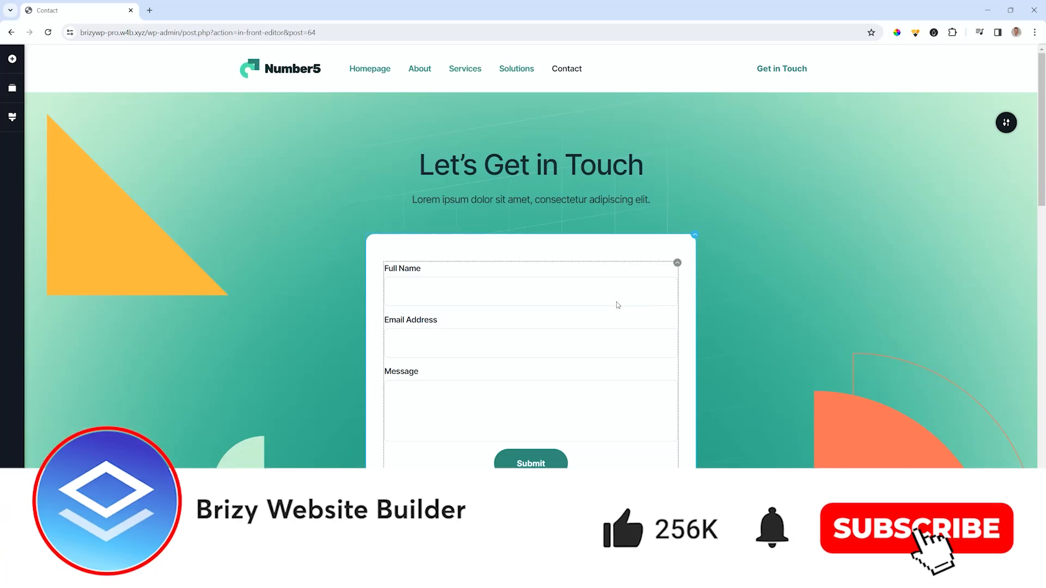
Open global Styling and view the Paragraph preset's desktop typography settings.
click(916, 528)
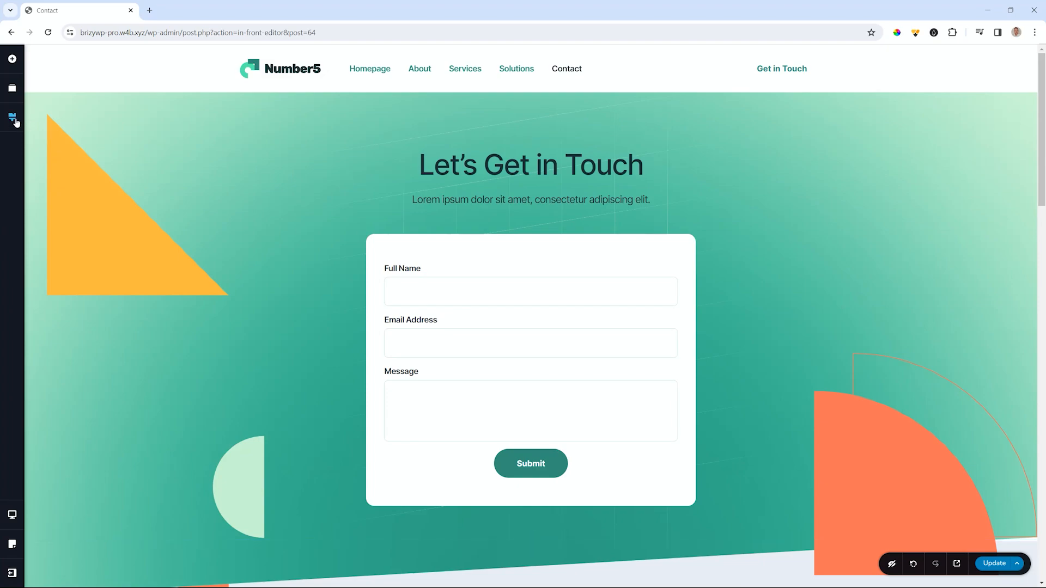
click(12, 117)
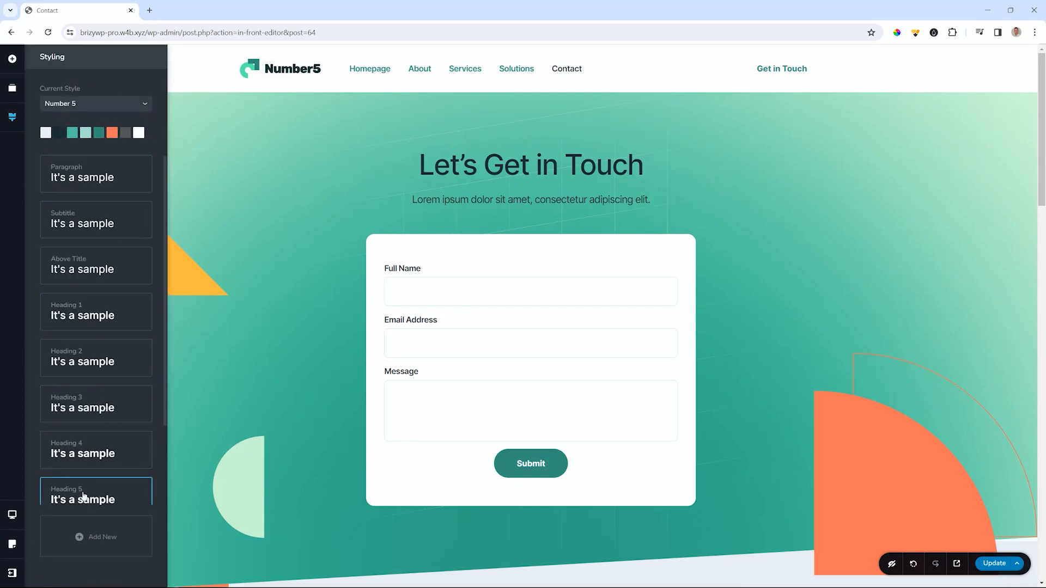
click(95, 174)
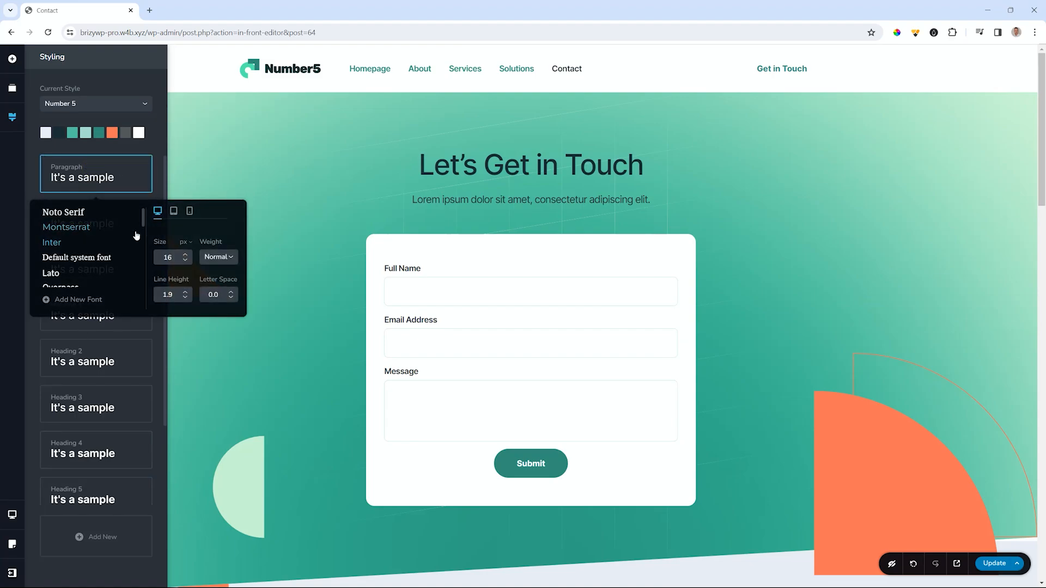
mouse_move(218, 256)
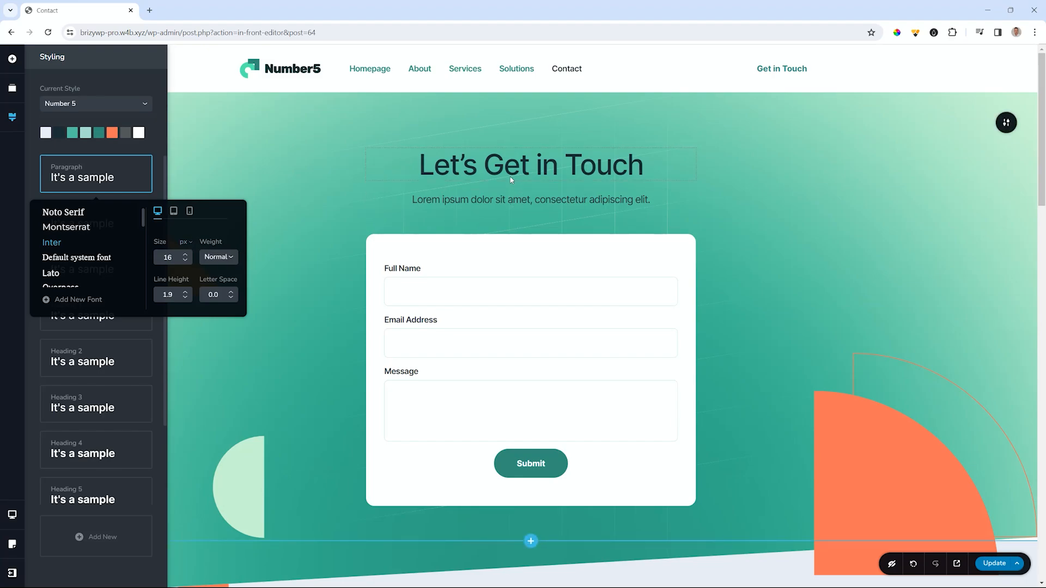
mouse_move(311, 207)
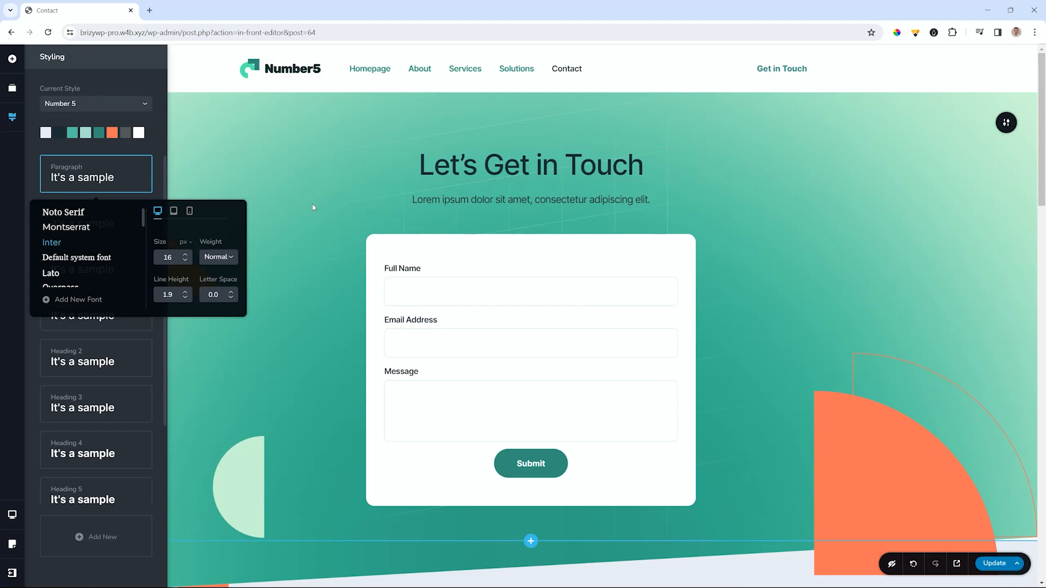
mouse_move(315, 203)
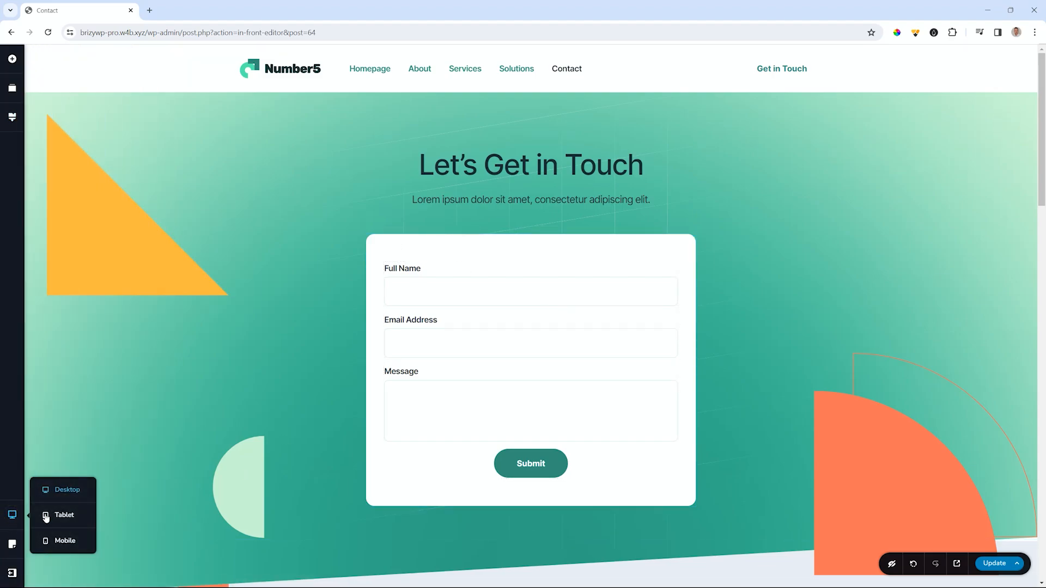
Switch the preview to tablet and reopen the global styling presets.
click(63, 515)
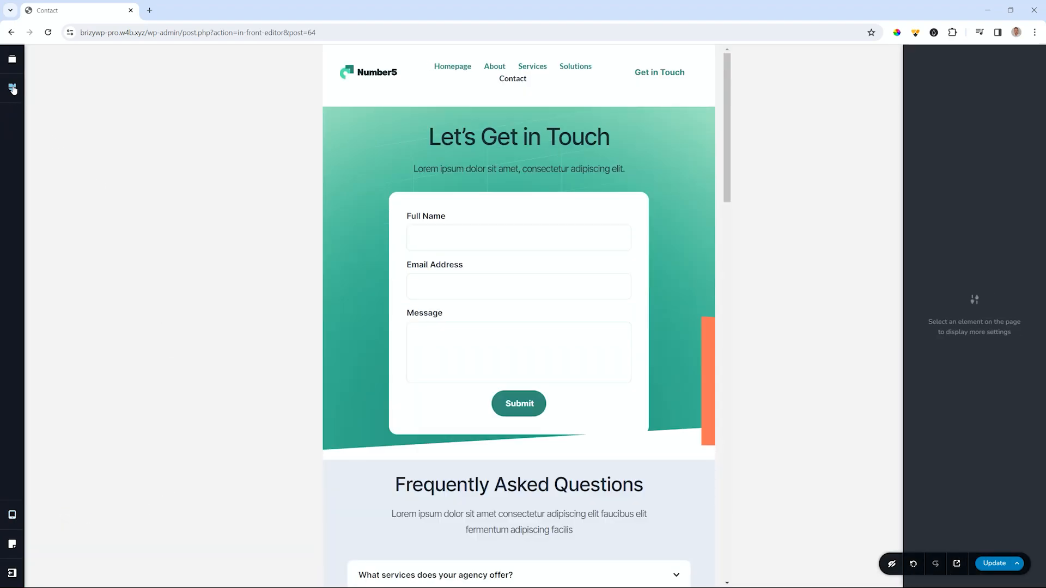
click(12, 87)
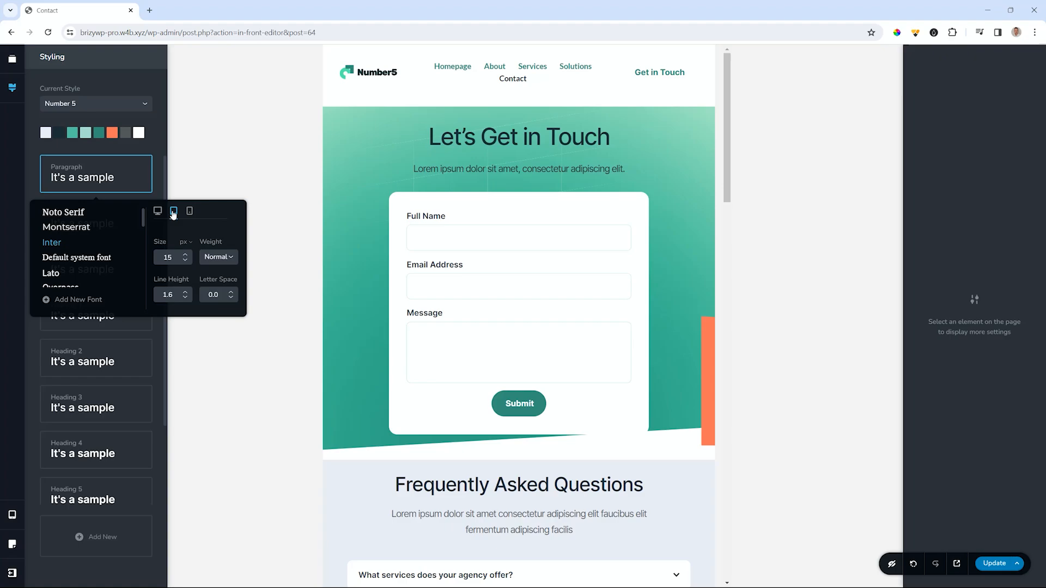
Switch the Paragraph popup to mobile, showing size 14 and line height 1.6.
click(158, 211)
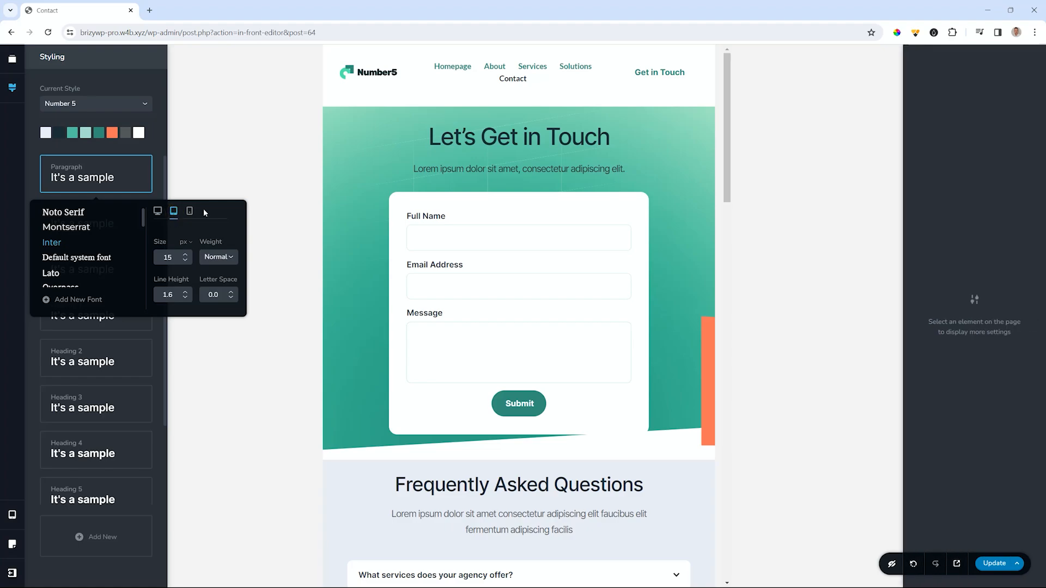
click(190, 210)
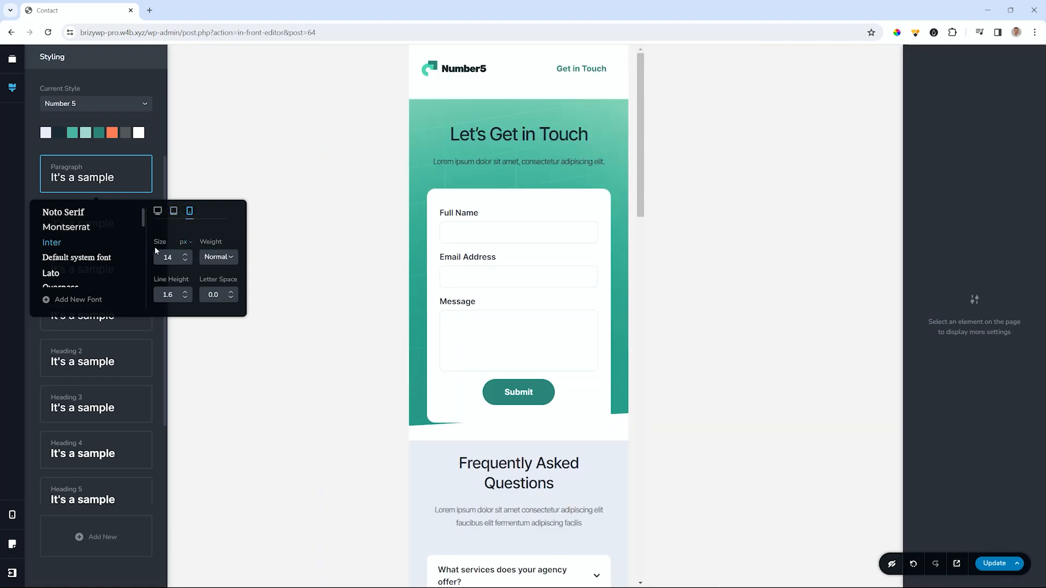